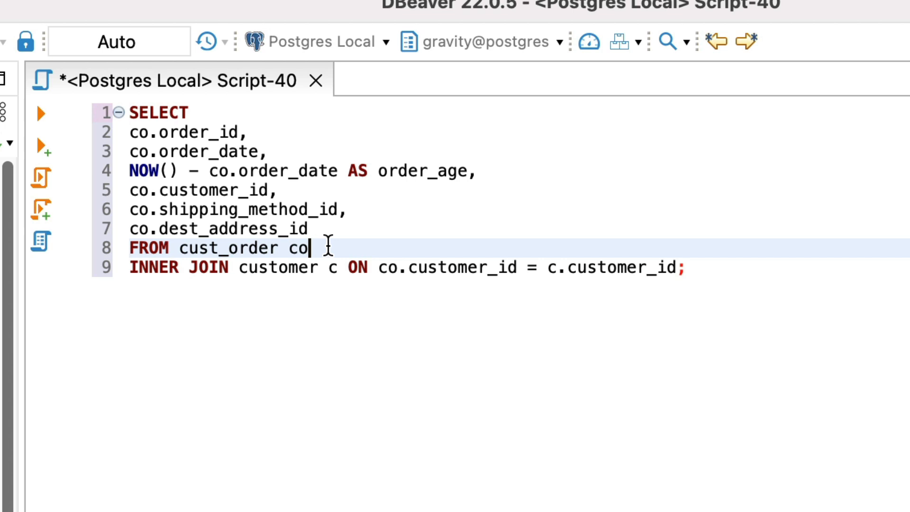
Step: Right-click the cust_order query in the SQL editor to show the Format SQL submenu
{"action": "right_click", "coordinate": [313, 247]}
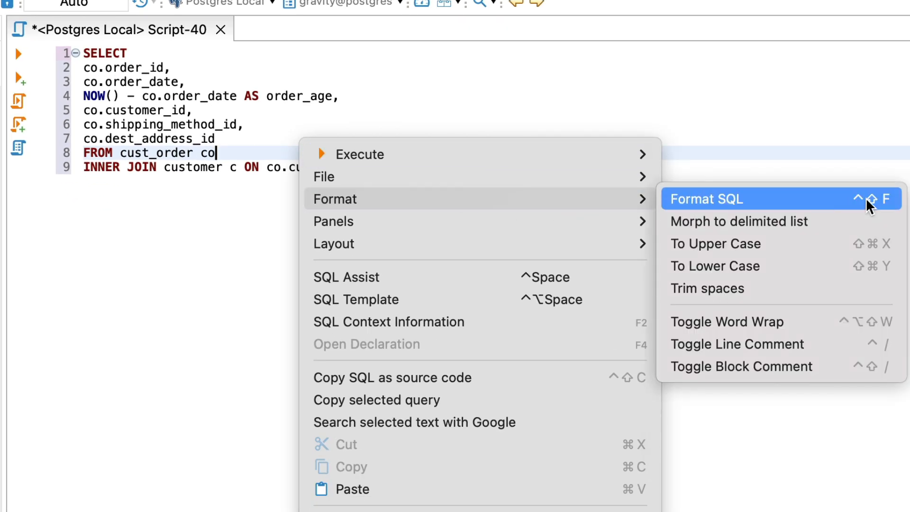
{"action": "mouse_move", "coordinate": [862, 207]}
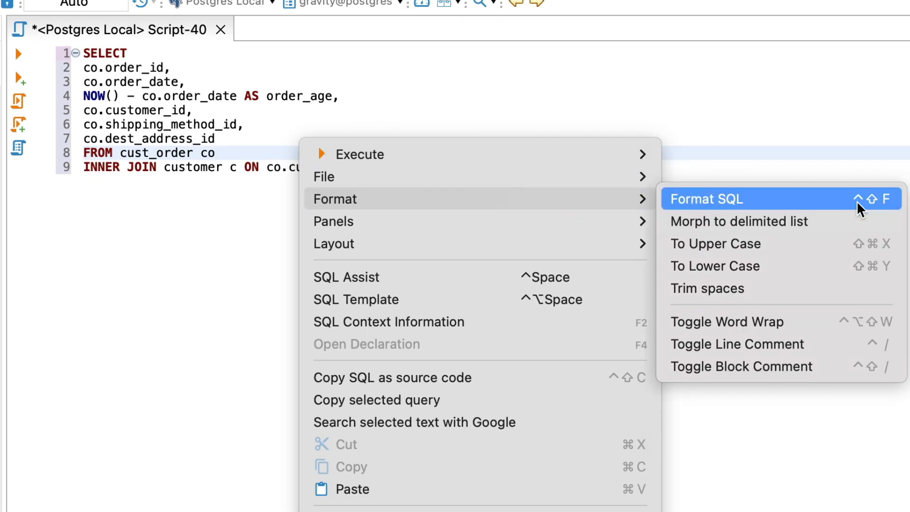